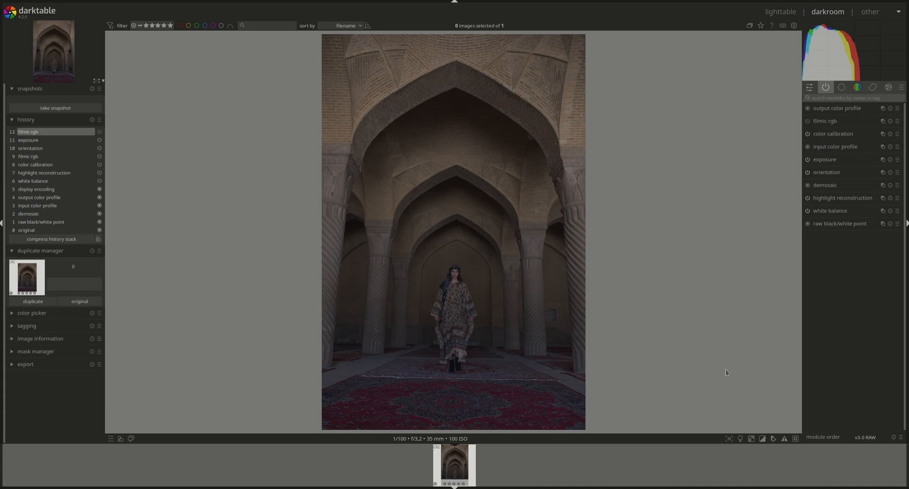
mouse_move(846, 389)
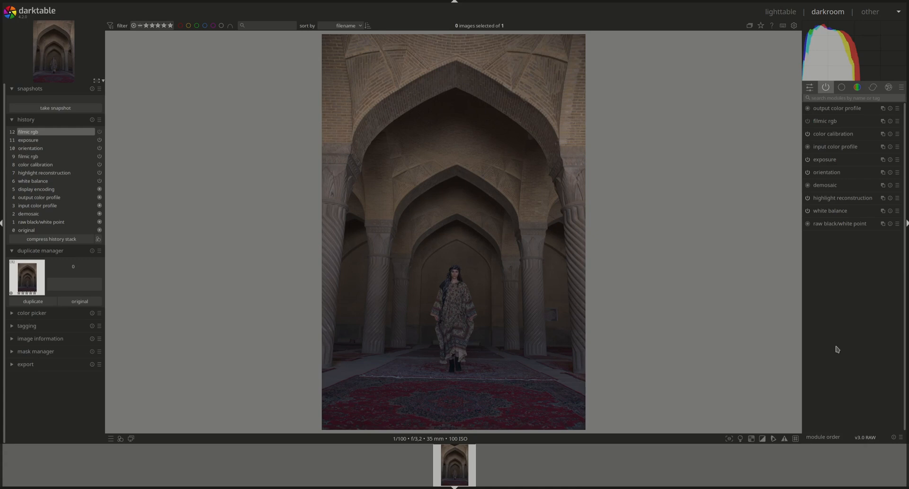
mouse_move(902, 221)
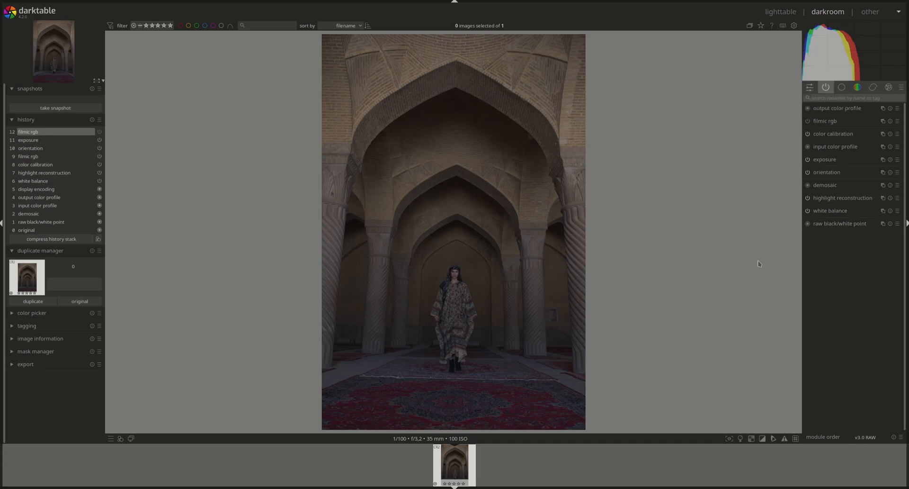
mouse_move(674, 237)
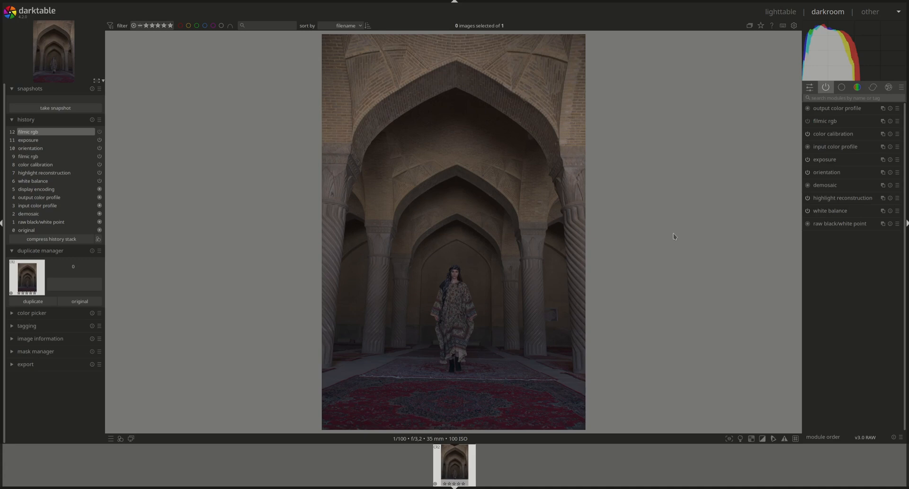
mouse_move(776, 374)
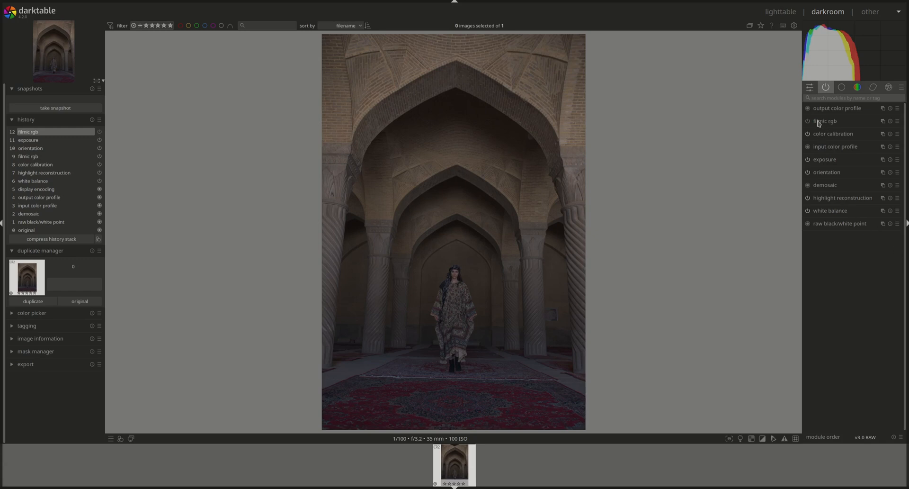
mouse_move(463, 229)
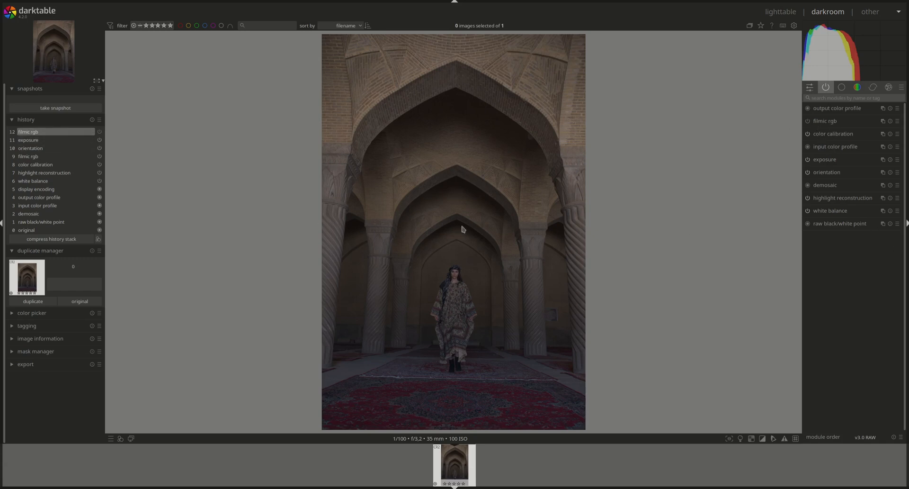
mouse_move(703, 325)
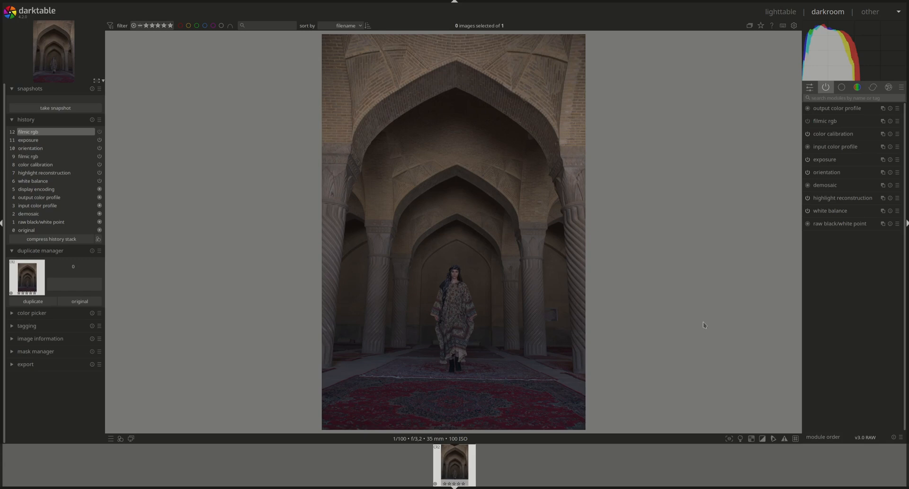
mouse_move(718, 330)
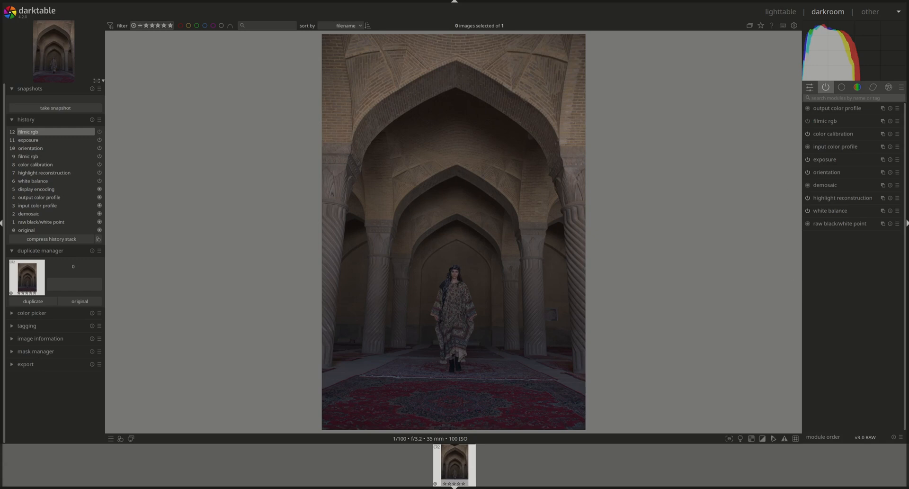
Raise exposure to about +3.04 EV to brighten the arched interior photo.
left_click(825, 159)
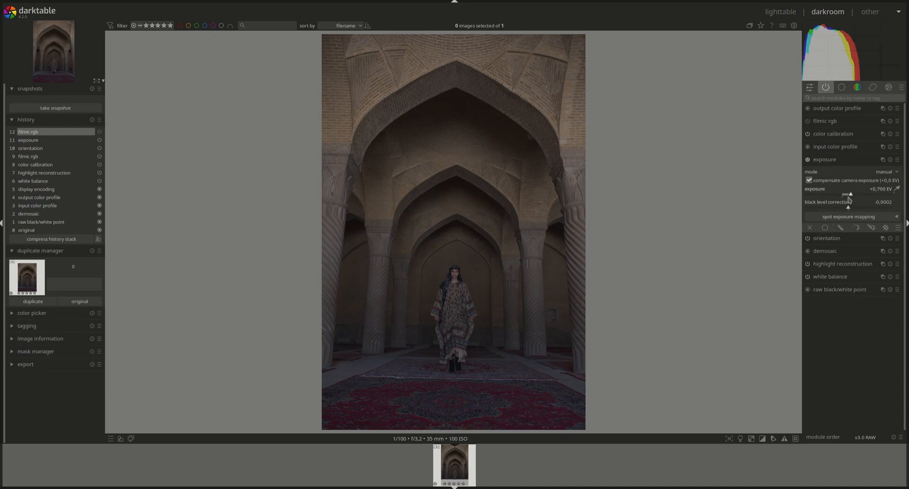
left_click_drag(850, 192, 859, 193)
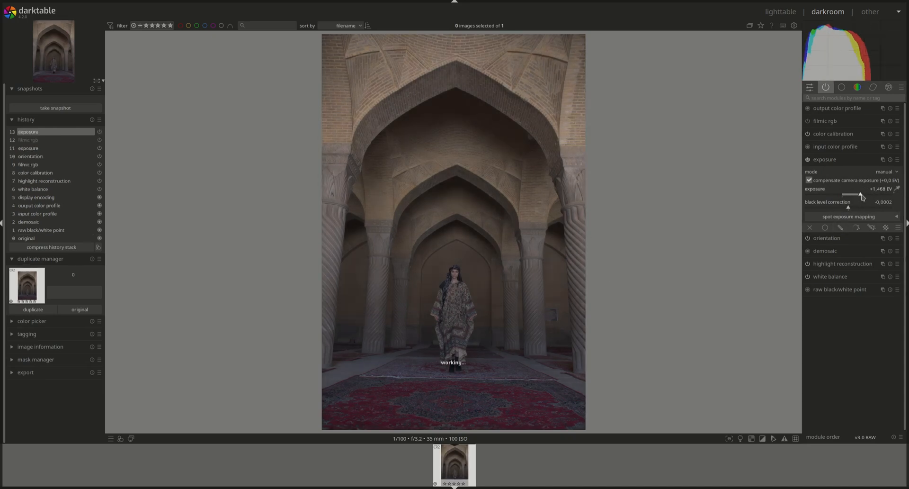
left_click_drag(860, 194, 875, 194)
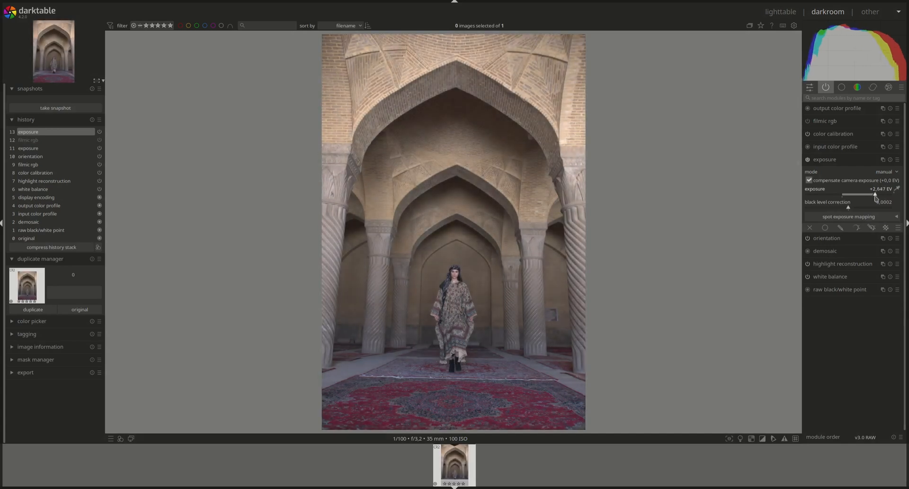
left_click_drag(864, 194, 875, 195)
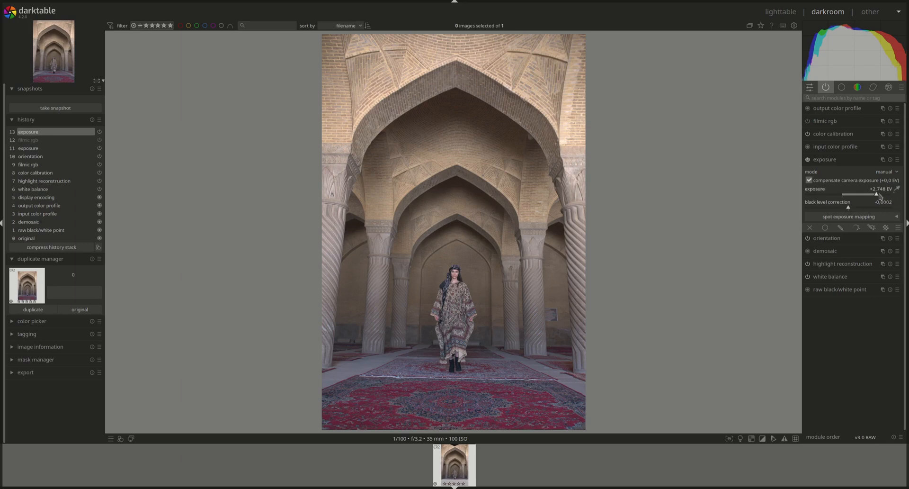
left_click_drag(858, 194, 869, 194)
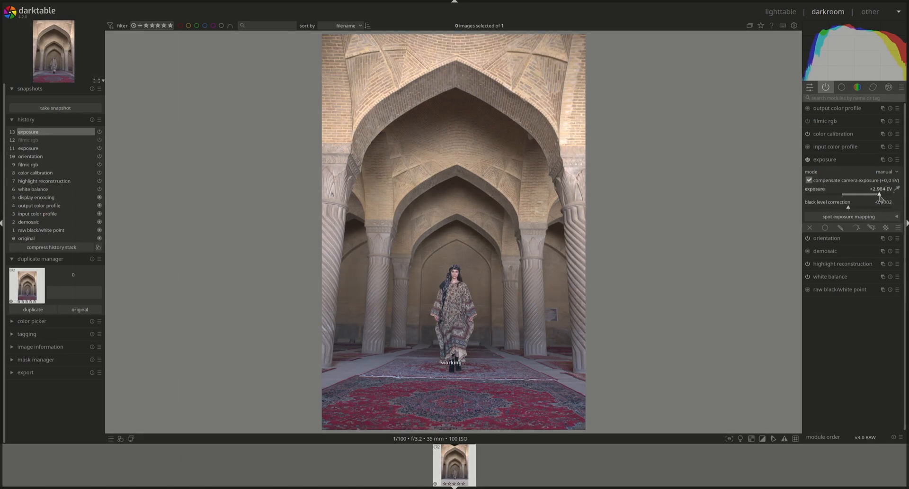
left_click_drag(863, 193, 869, 193)
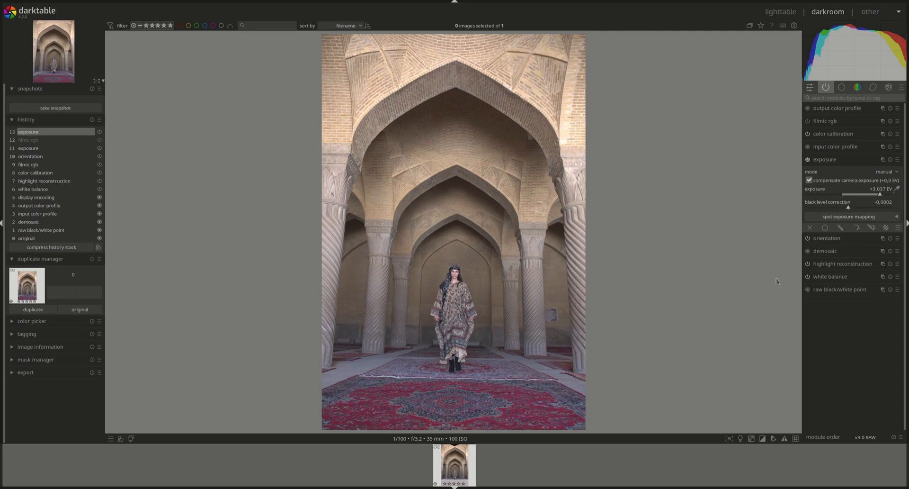
mouse_move(847, 216)
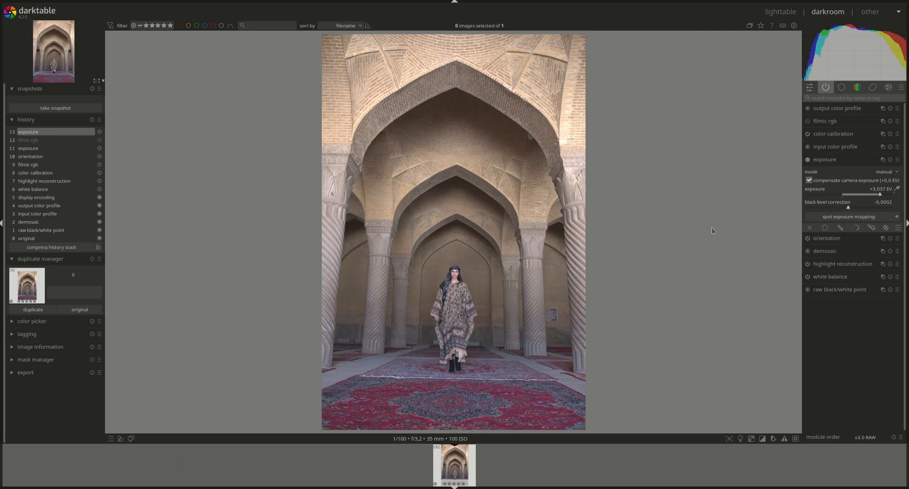
mouse_move(594, 259)
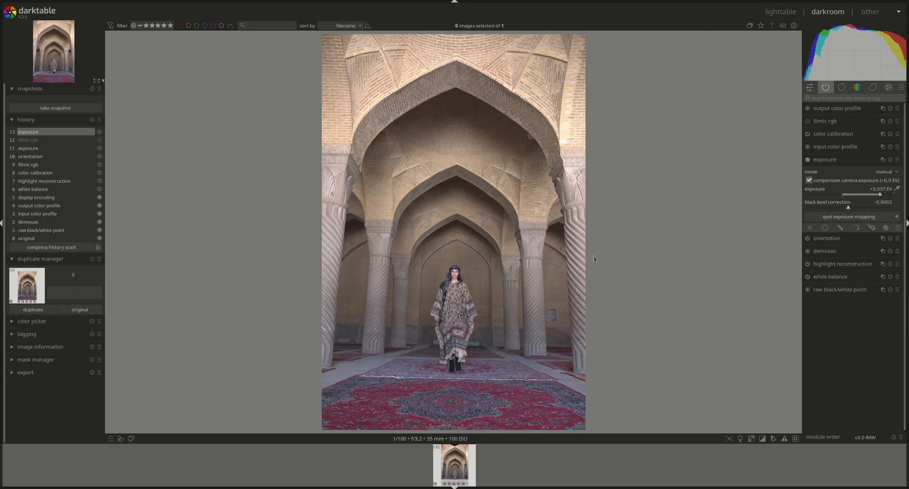
mouse_move(624, 259)
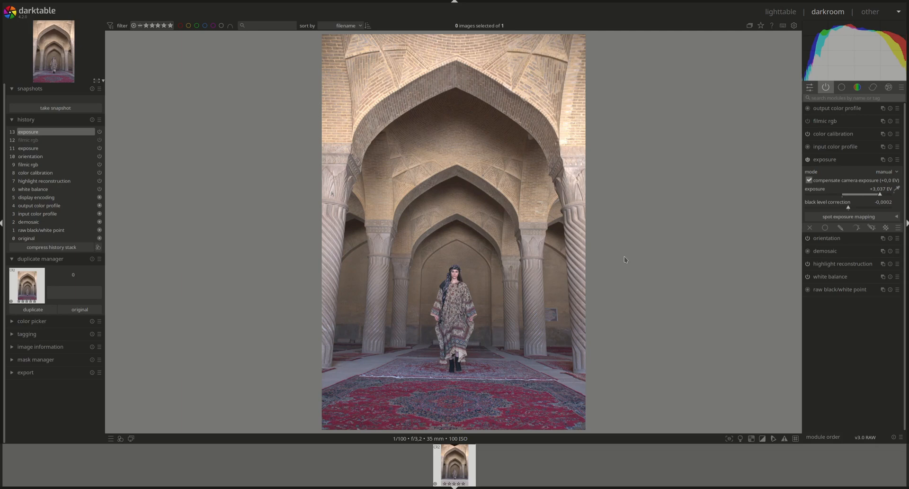
mouse_move(757, 381)
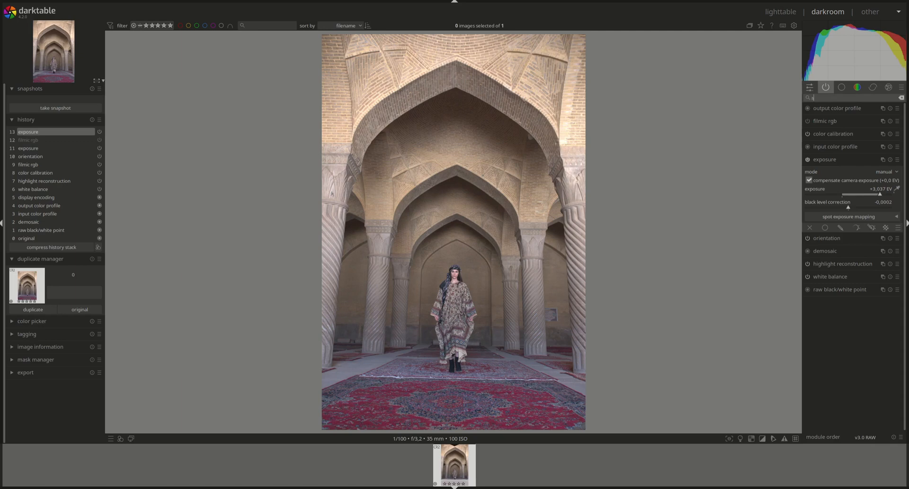
Find sigmoid via 'sig' search and enable it with contrast 1.5.
type("sig")
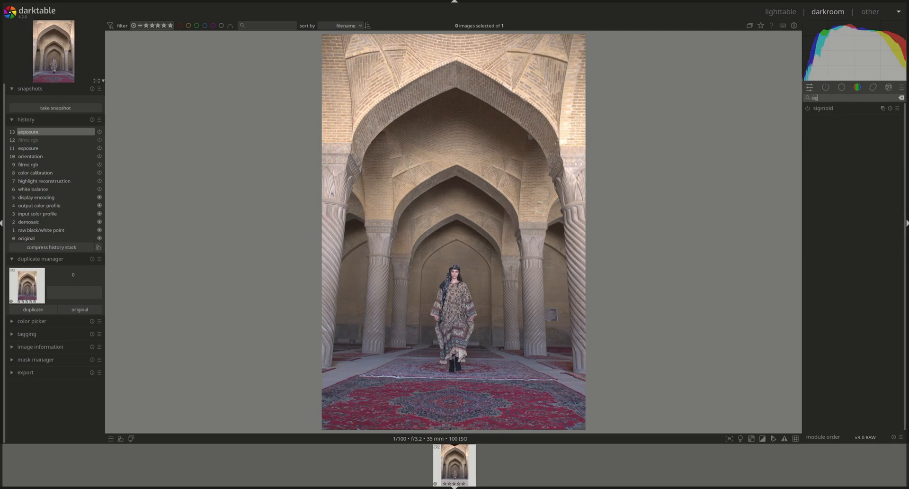
left_click(823, 108)
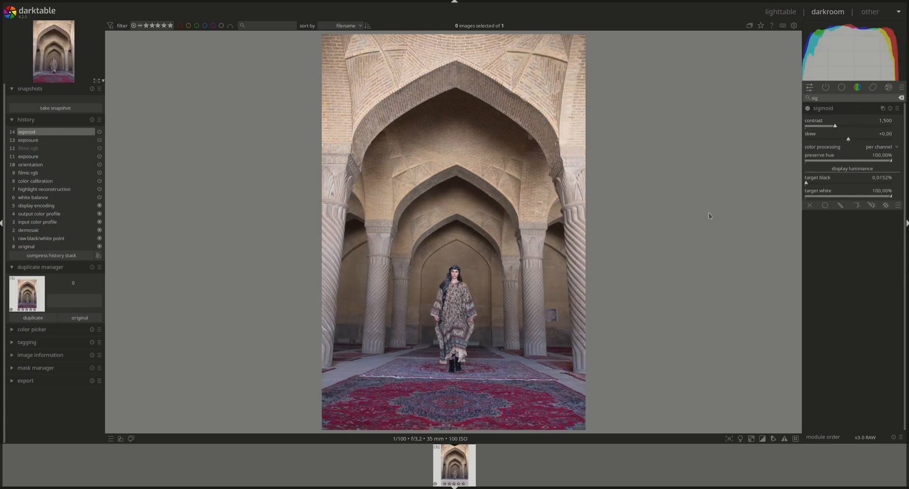
mouse_move(403, 220)
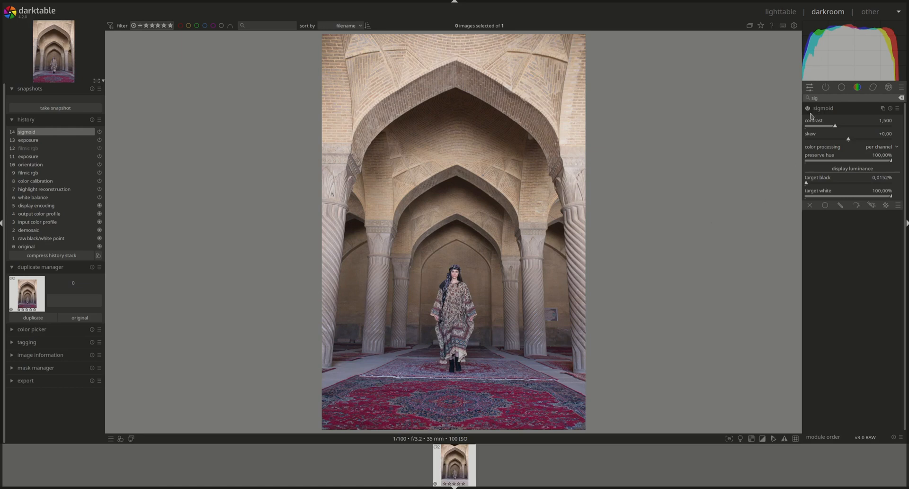
left_click(806, 108)
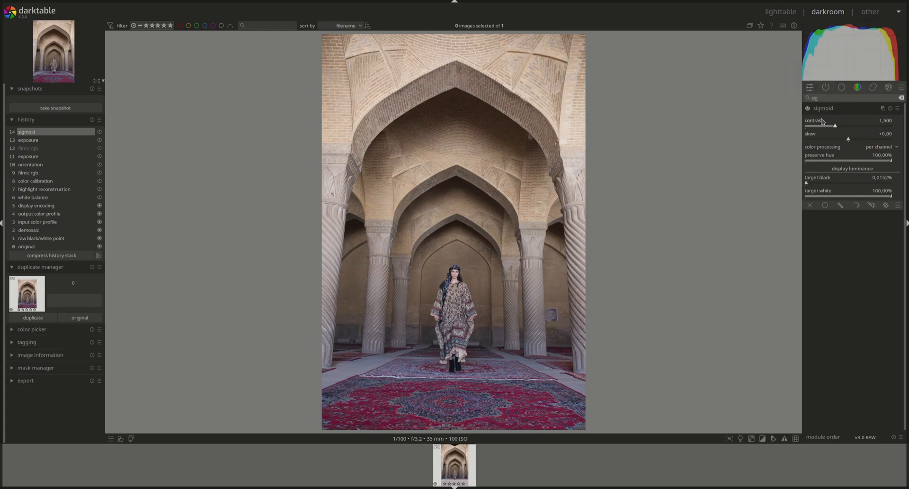
Lower sigmoid contrast from 1.085 to about 0.909 for a softer look.
left_click_drag(835, 125, 818, 125)
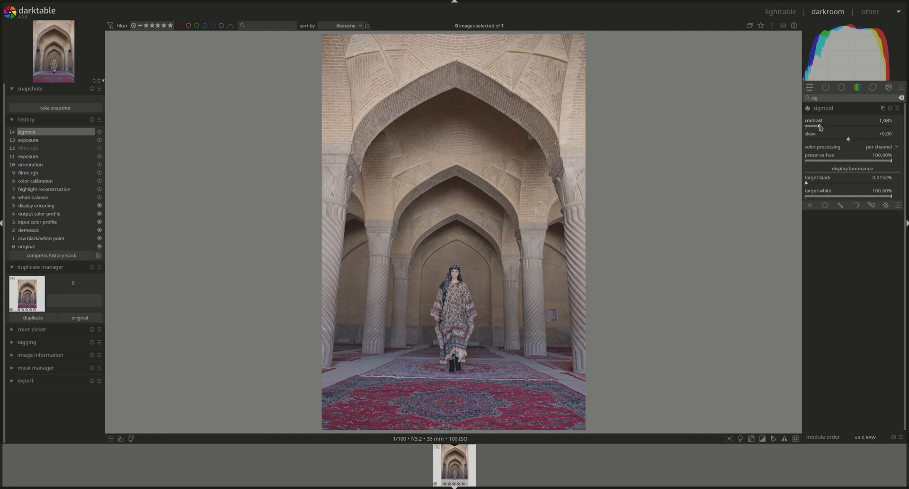
left_click_drag(830, 125, 812, 125)
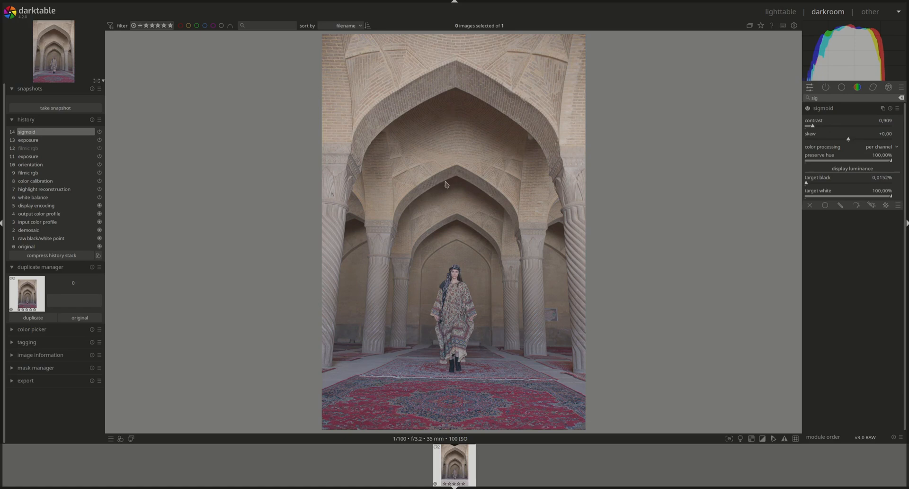
mouse_move(770, 113)
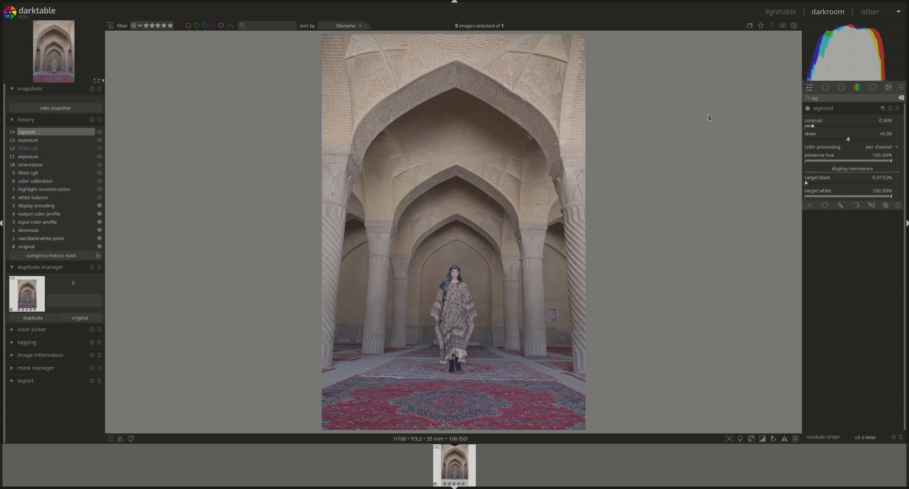
mouse_move(808, 138)
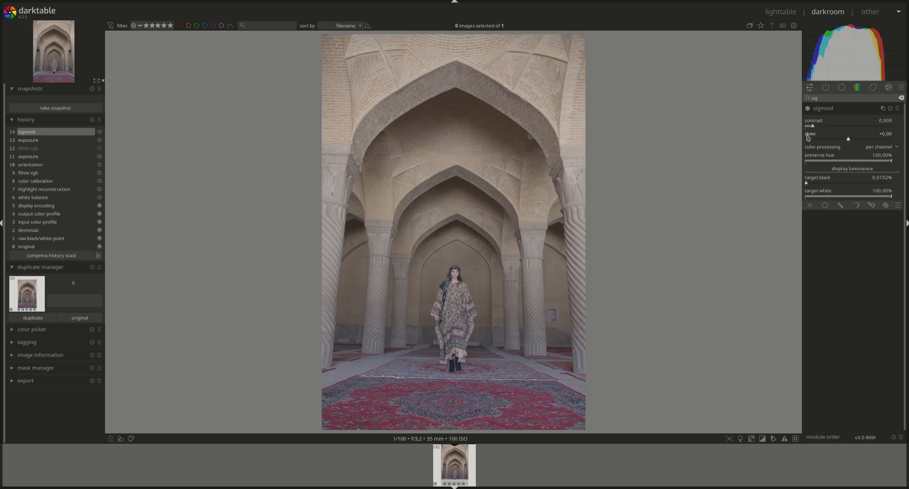
mouse_move(835, 139)
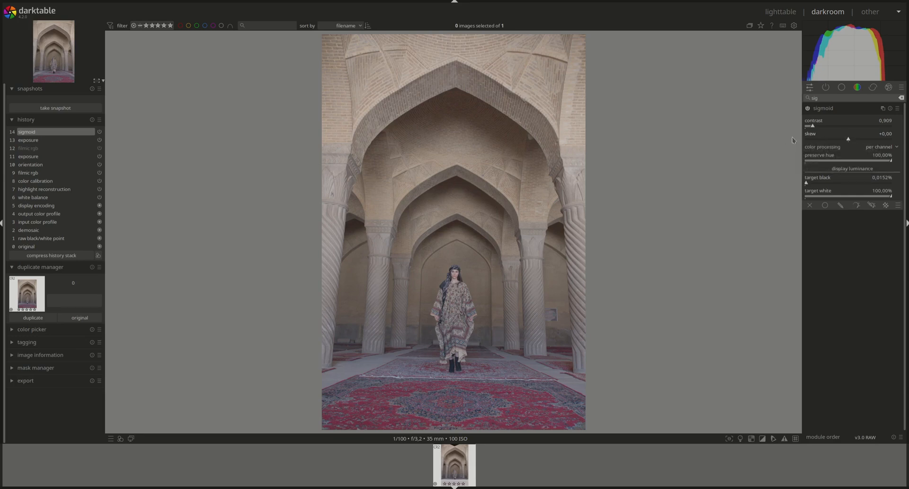
mouse_move(775, 139)
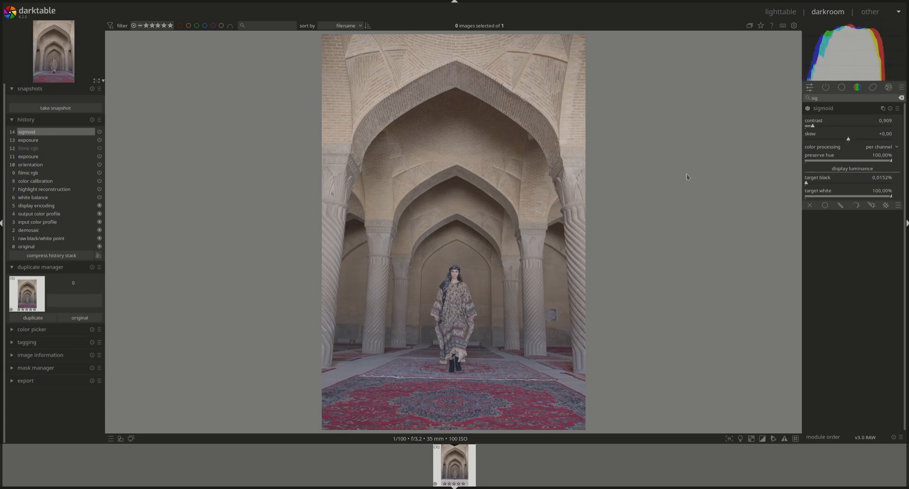
mouse_move(443, 324)
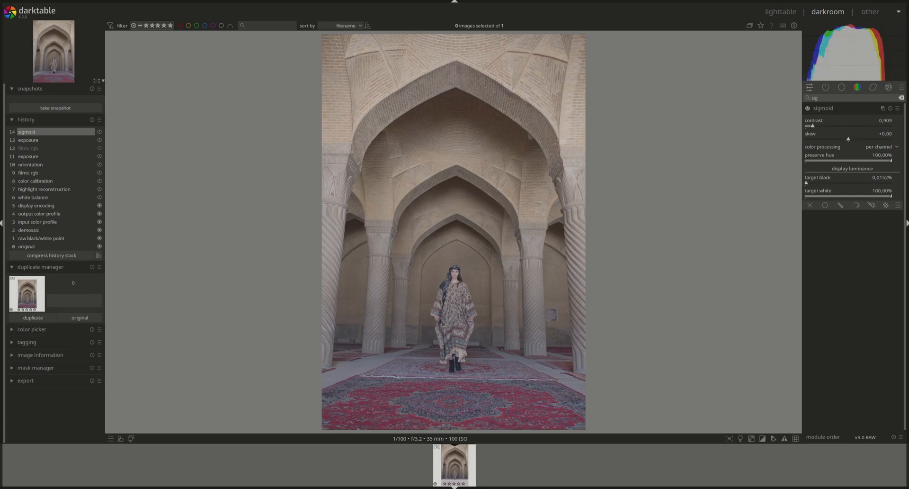
mouse_move(513, 103)
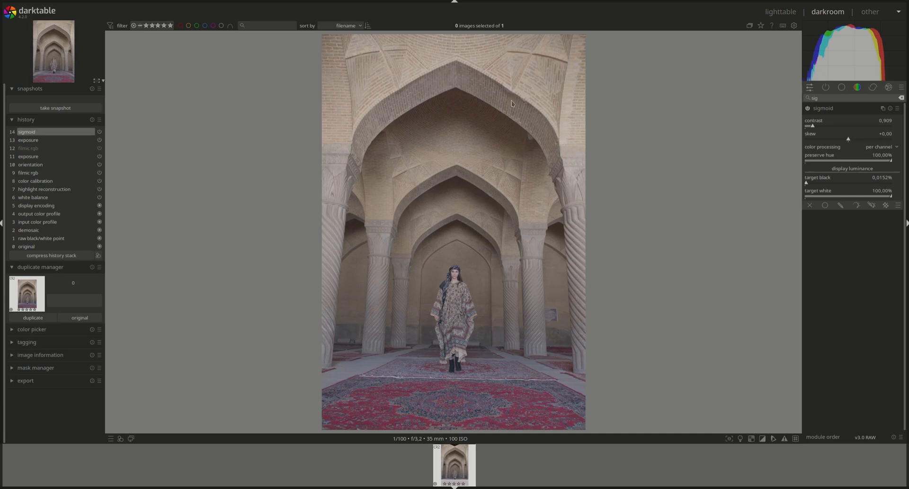
mouse_move(494, 273)
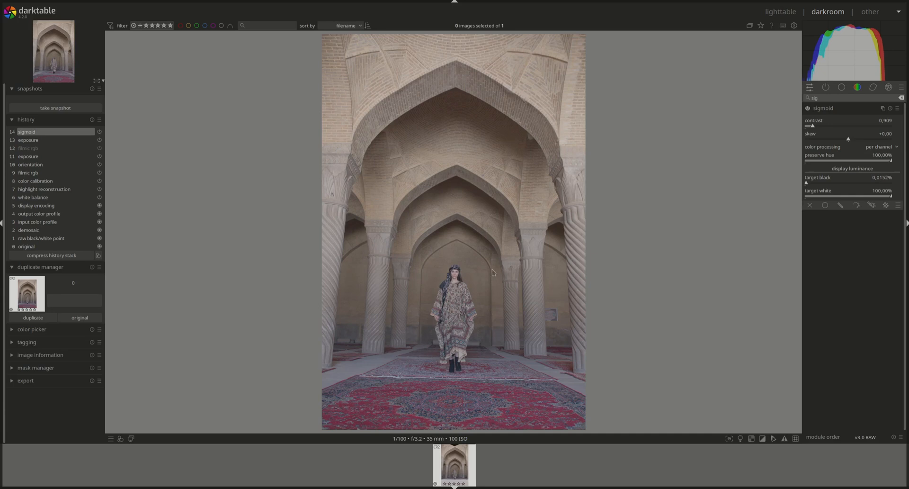
mouse_move(809, 92)
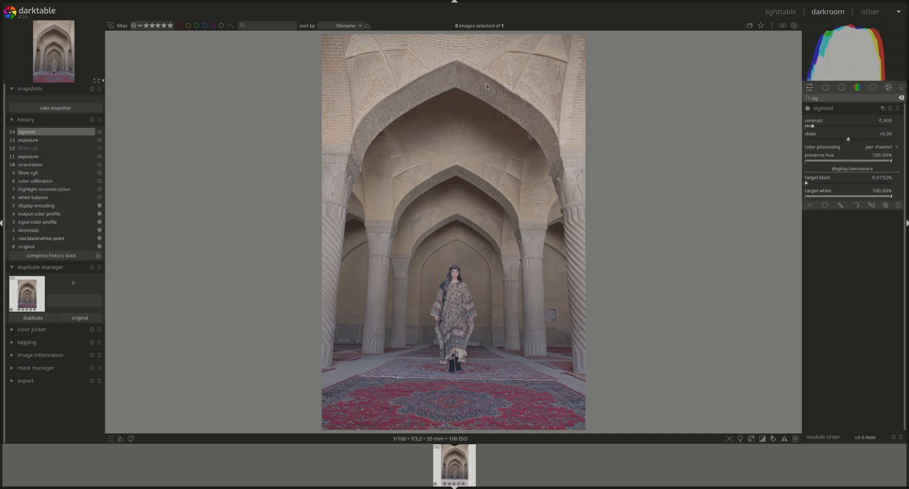
mouse_move(620, 218)
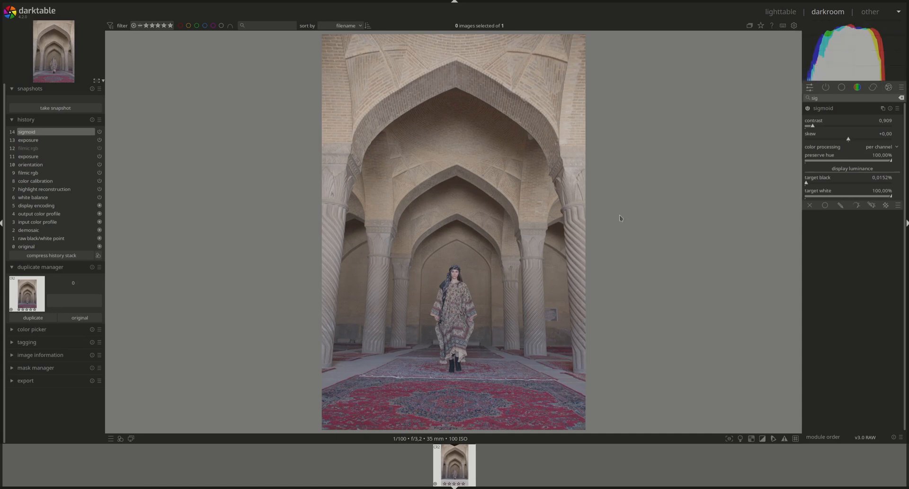
mouse_move(481, 288)
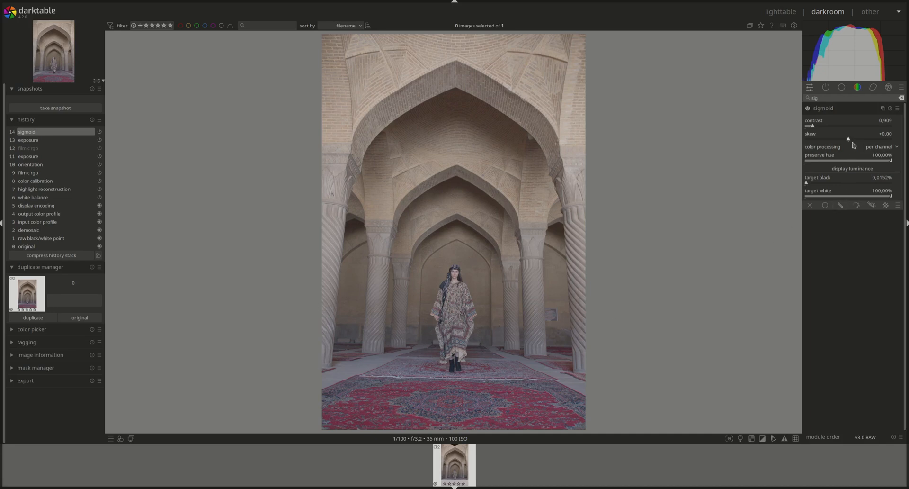
mouse_move(815, 56)
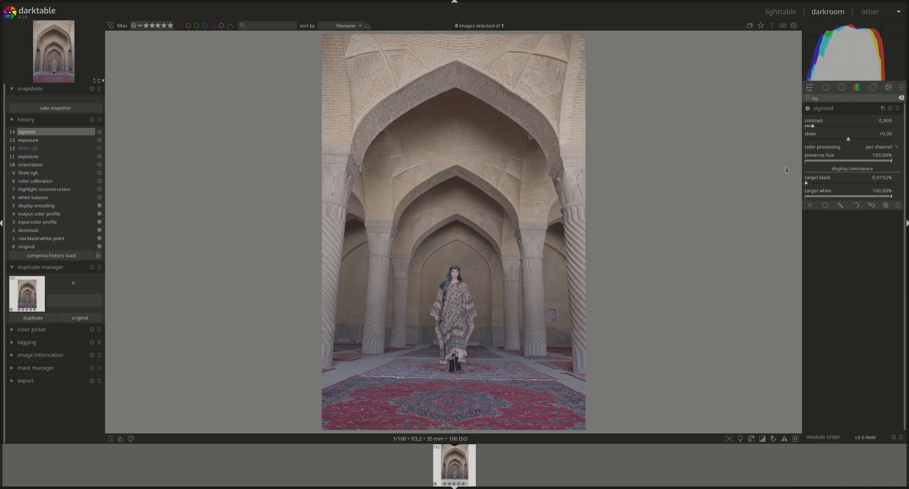
Try sigmoid skew positive then negative, leaving it around -0.55.
left_click_drag(847, 140, 856, 139)
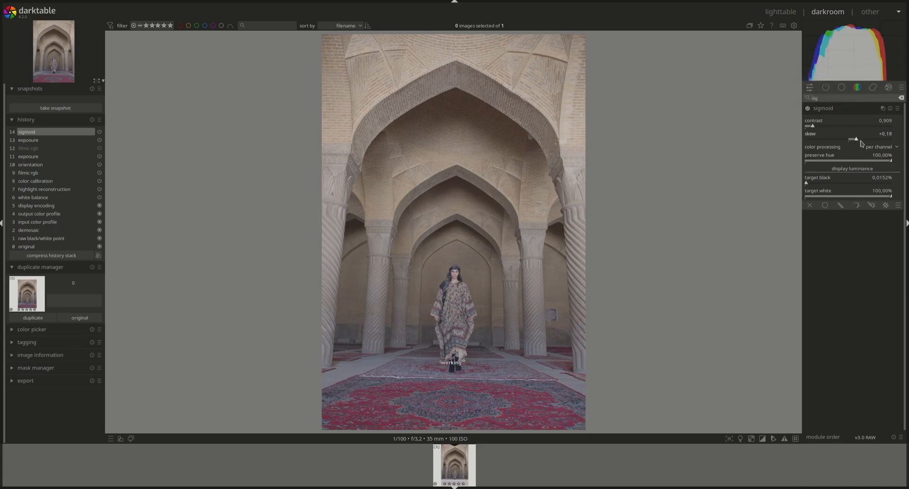
left_click_drag(856, 139, 877, 139)
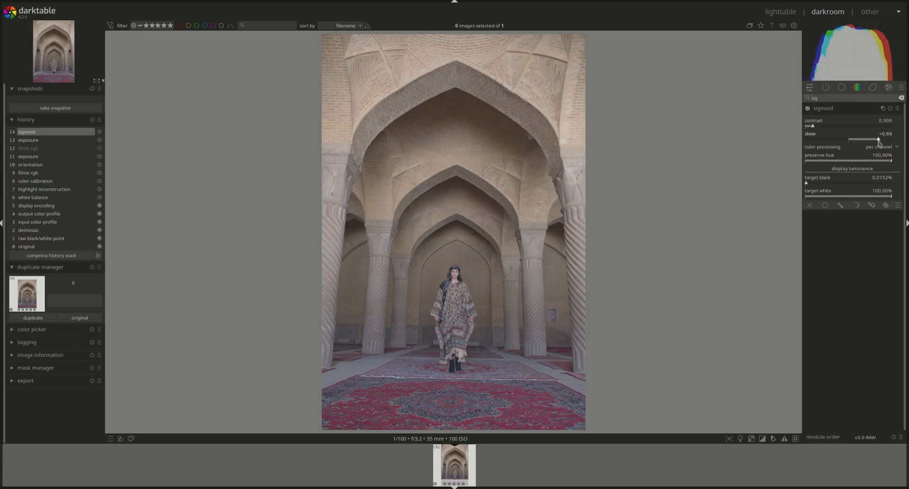
left_click_drag(877, 139, 844, 139)
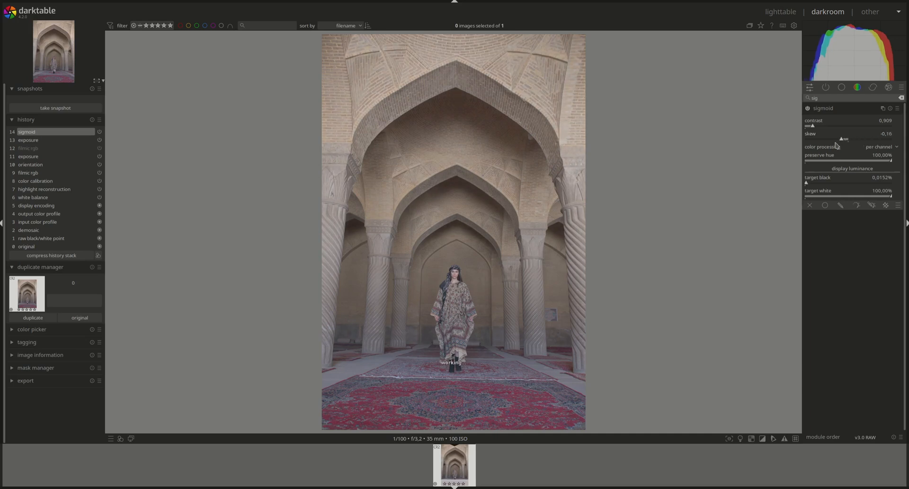
left_click_drag(844, 139, 823, 139)
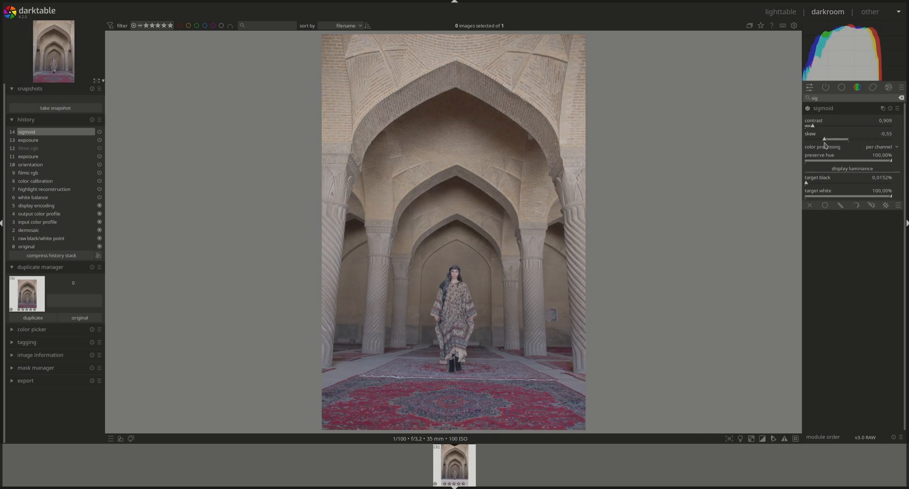
mouse_move(823, 140)
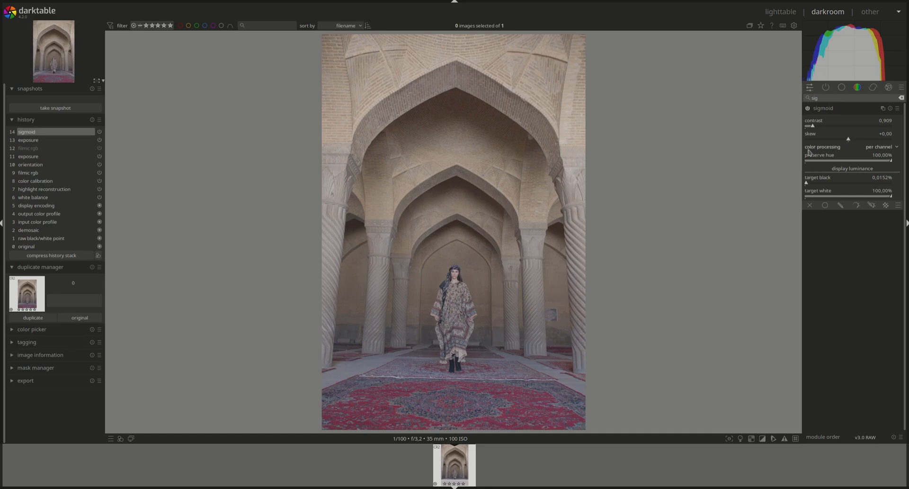
mouse_move(769, 152)
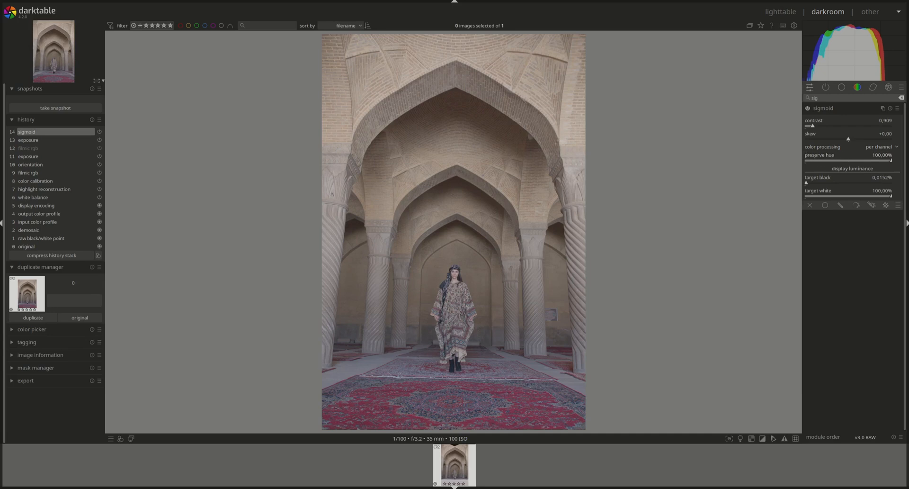
mouse_move(867, 155)
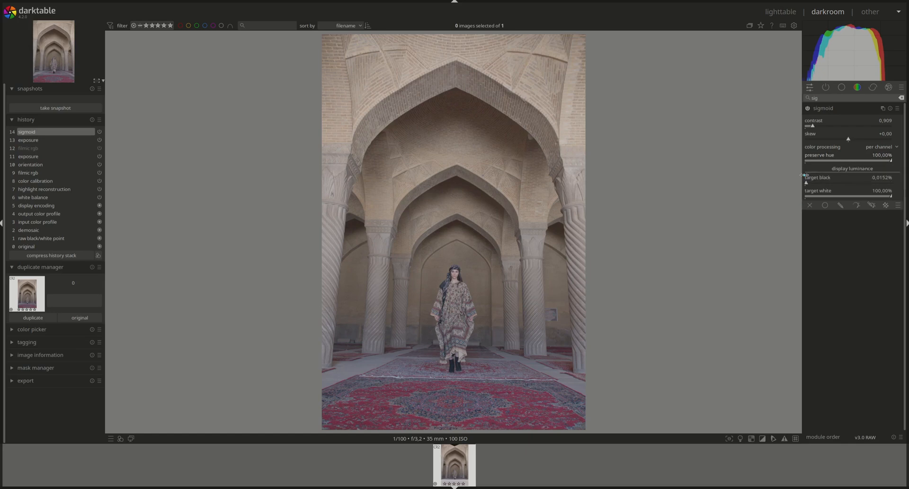
mouse_move(807, 171)
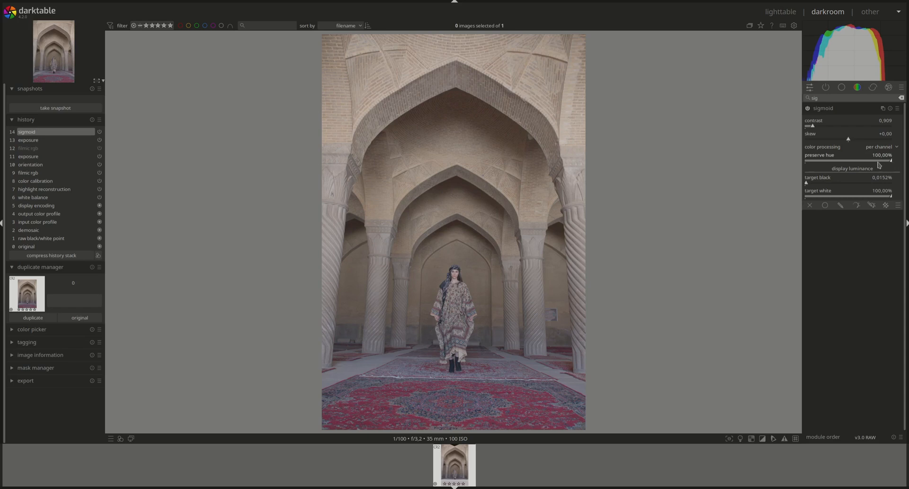
Adjust sigmoid preserve hue back and forth, settling at about 68%.
left_click_drag(889, 160, 817, 160)
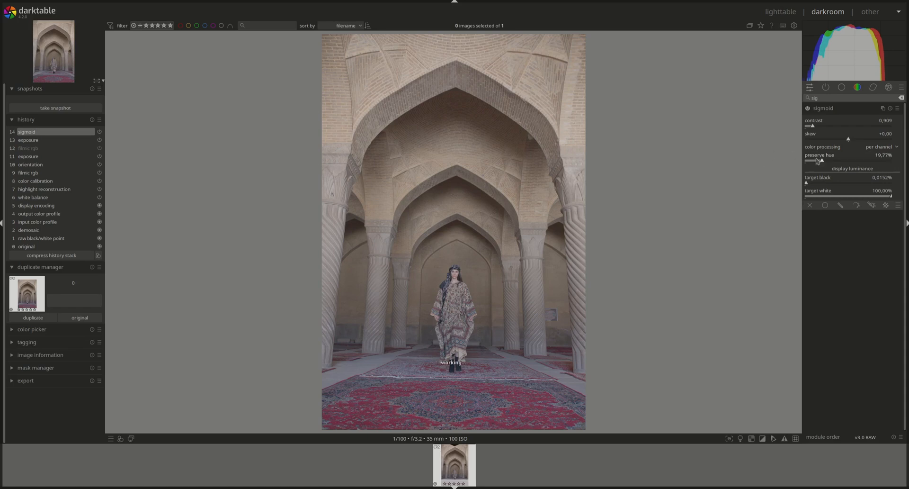
left_click_drag(820, 161, 806, 161)
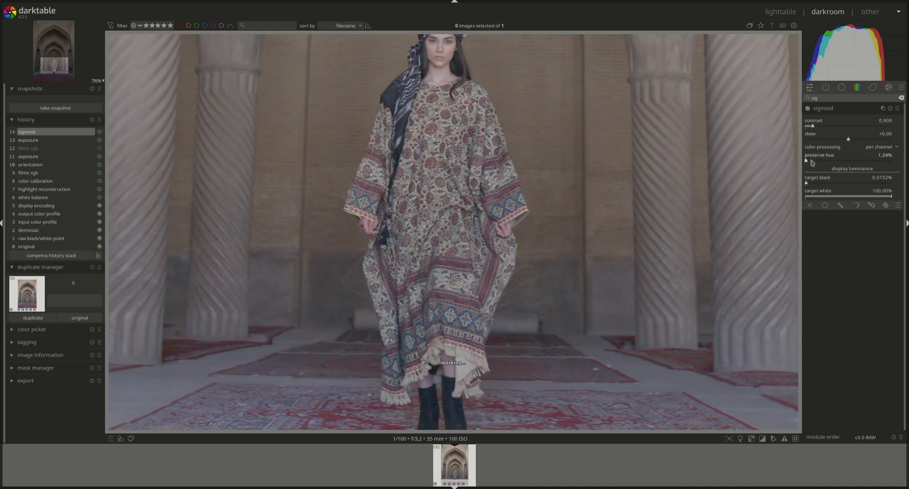
left_click_drag(808, 161, 822, 161)
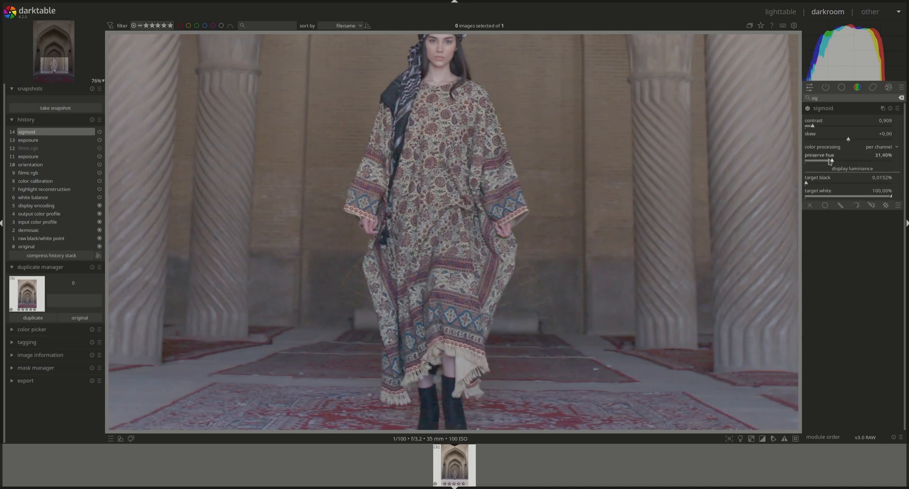
left_click_drag(835, 160, 841, 161)
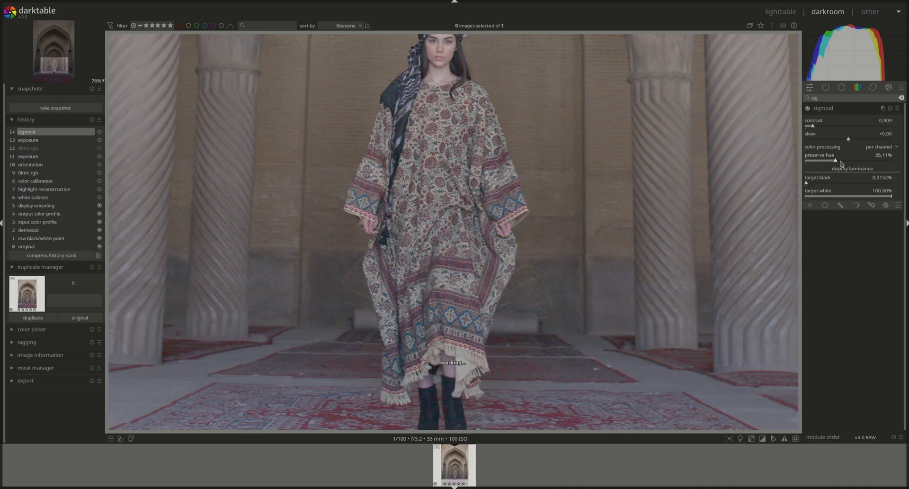
left_click_drag(835, 161, 857, 161)
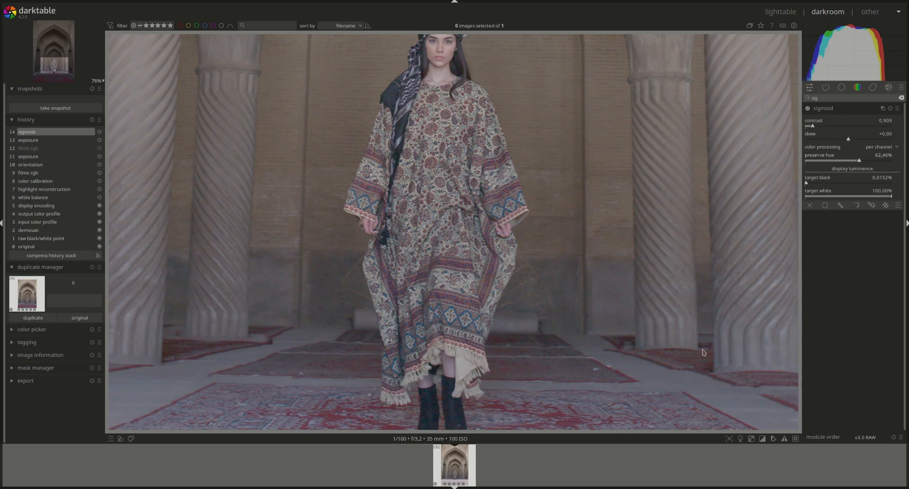
mouse_move(857, 143)
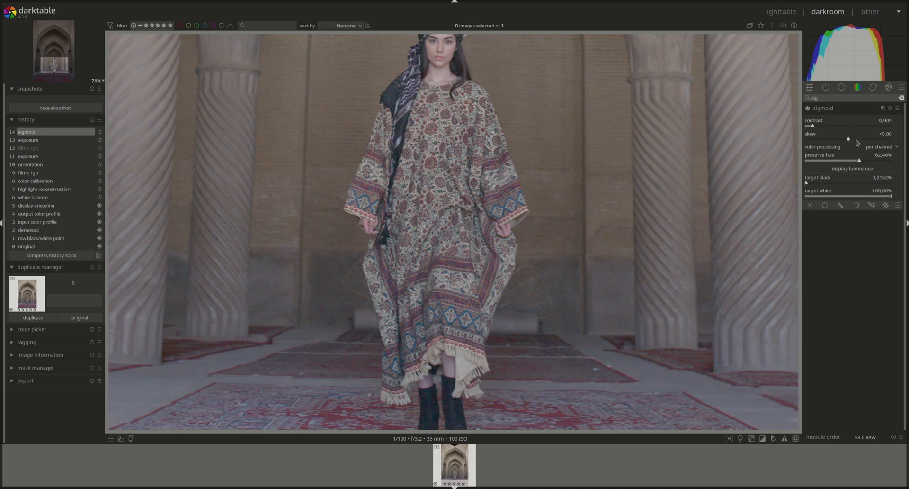
left_click_drag(857, 161, 832, 161)
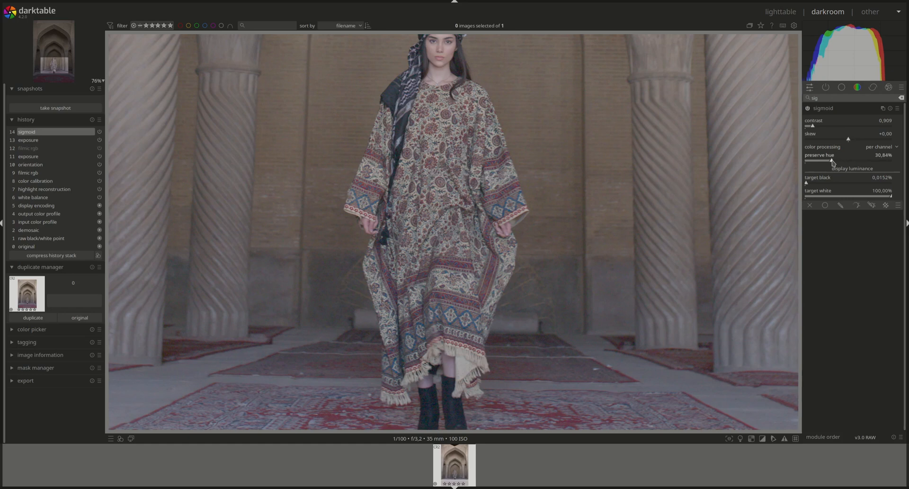
left_click_drag(830, 161, 869, 161)
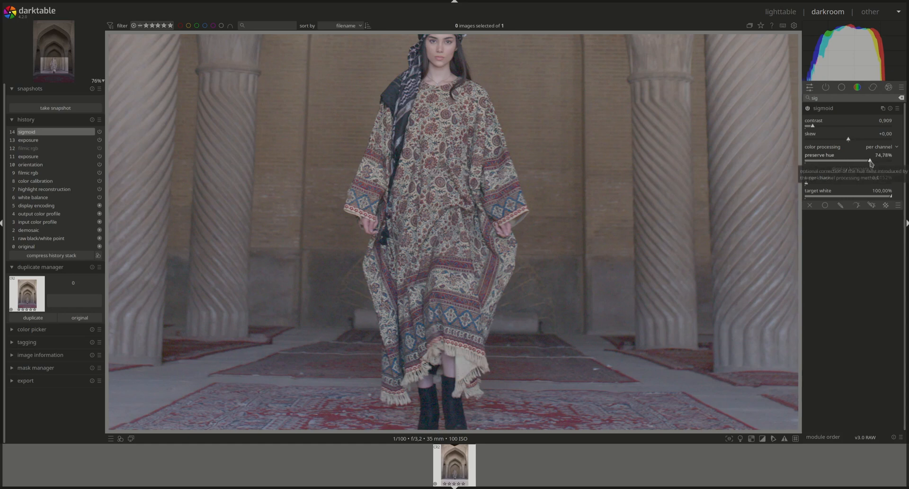
left_click_drag(869, 161, 858, 161)
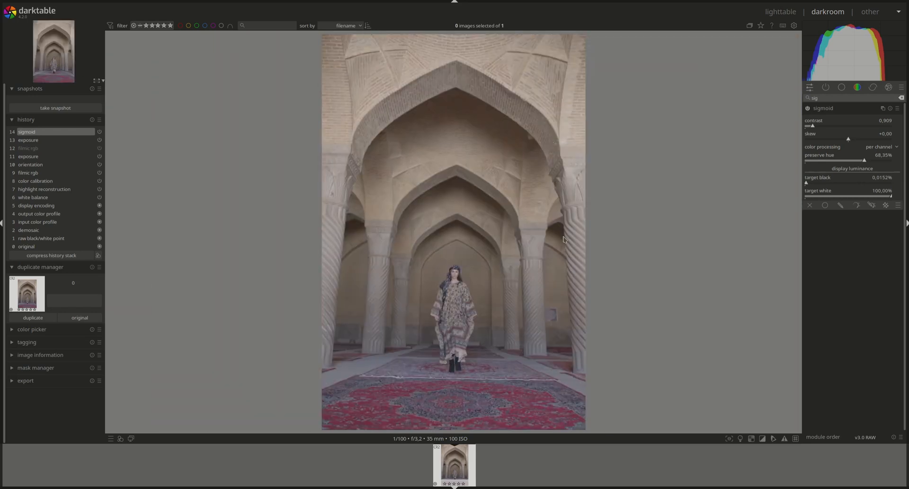
mouse_move(597, 150)
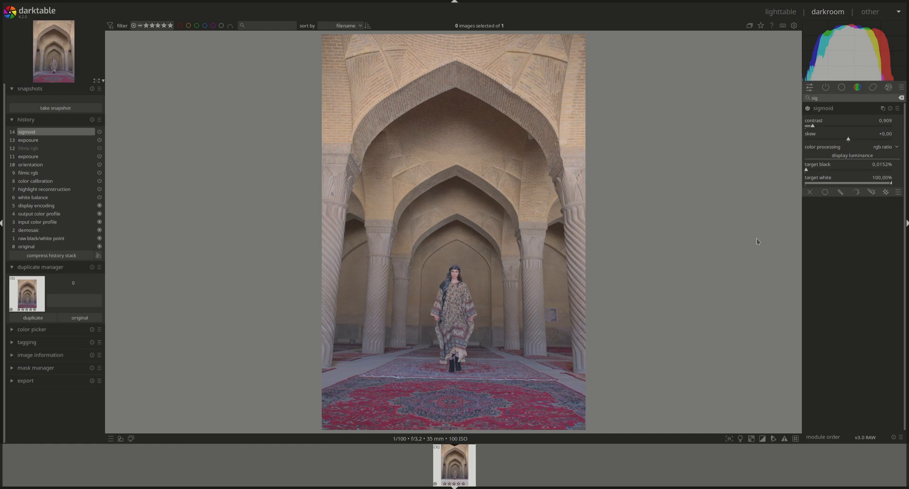
mouse_move(893, 162)
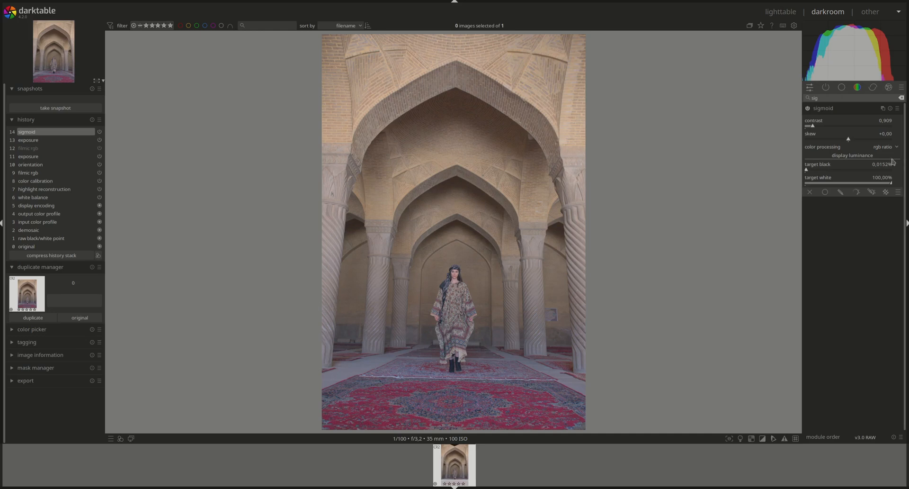
mouse_move(778, 153)
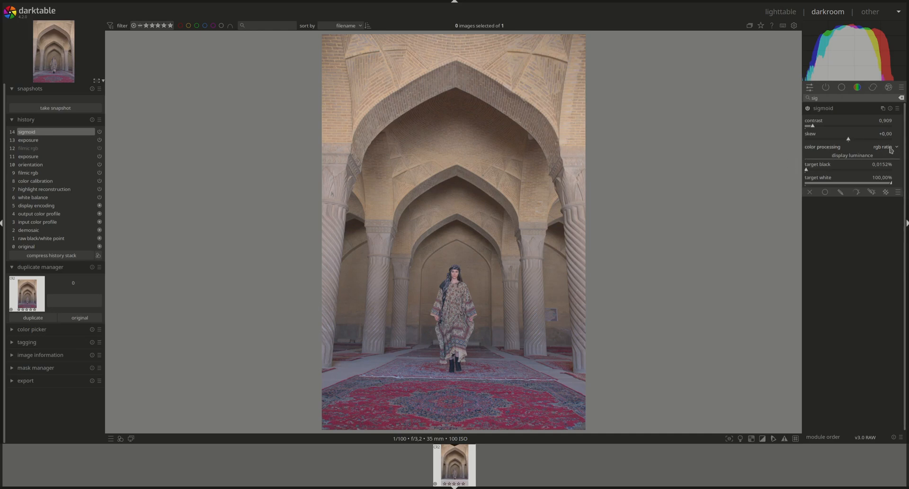
left_click(886, 147)
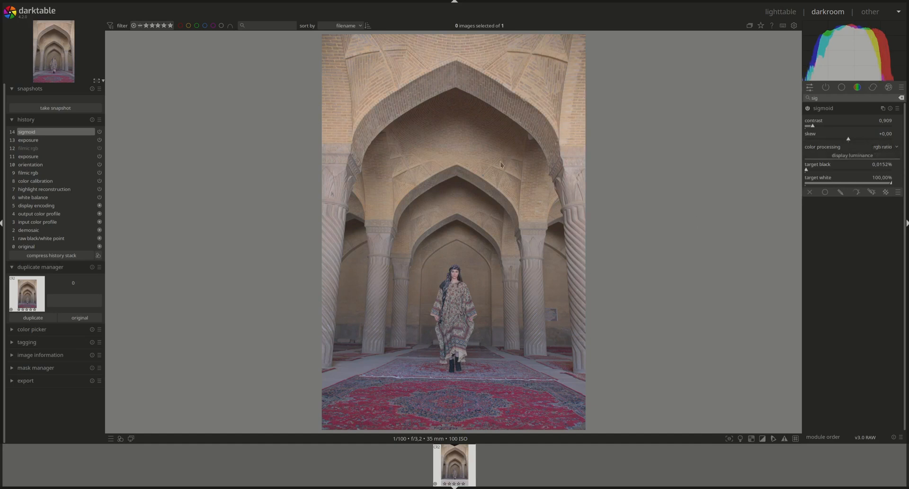
mouse_move(724, 277)
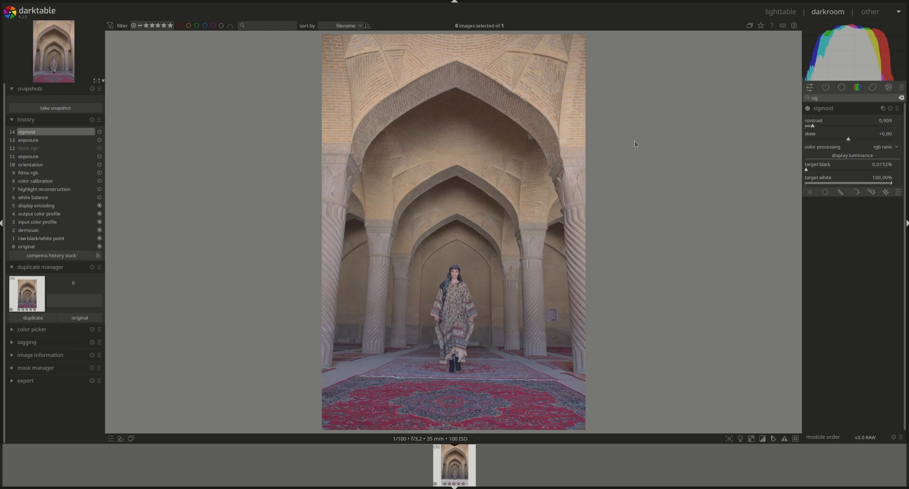
mouse_move(729, 144)
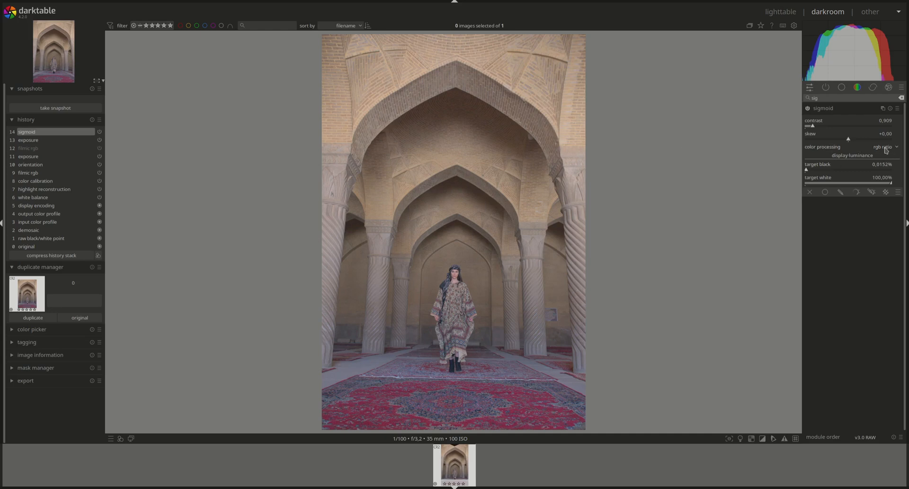
left_click(881, 145)
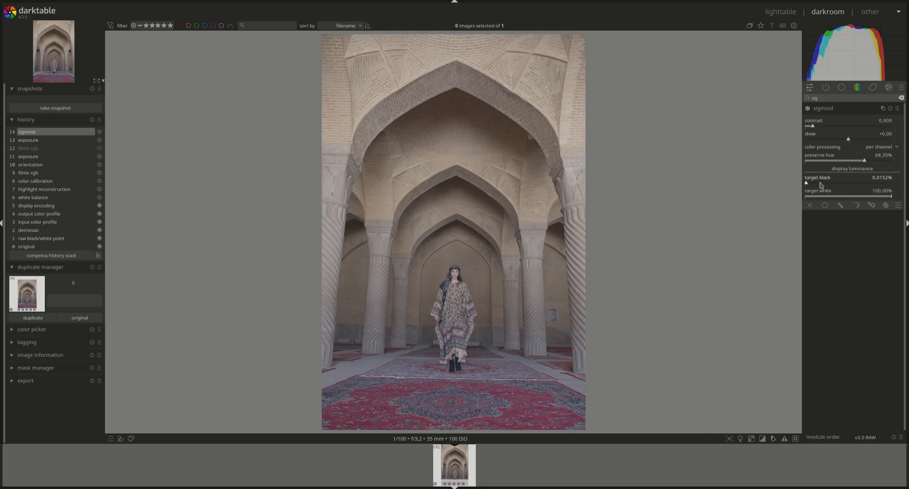
mouse_move(821, 191)
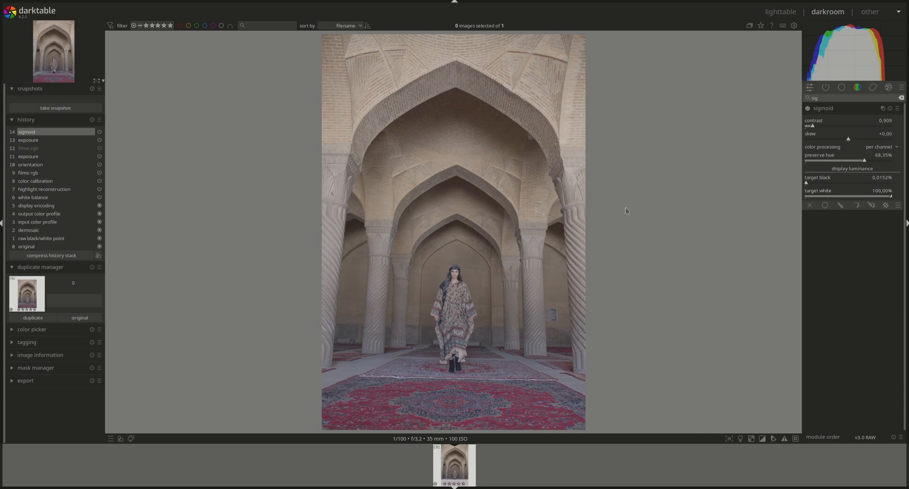
mouse_move(653, 250)
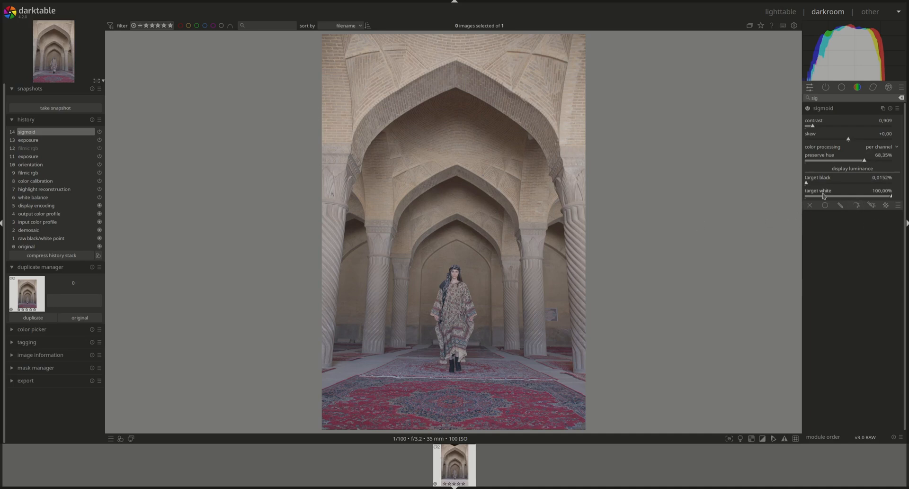
mouse_move(844, 205)
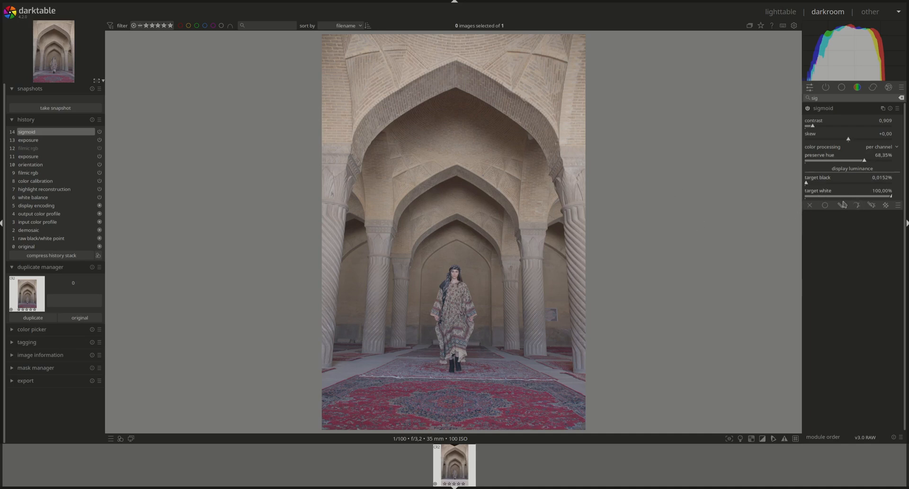
mouse_move(884, 197)
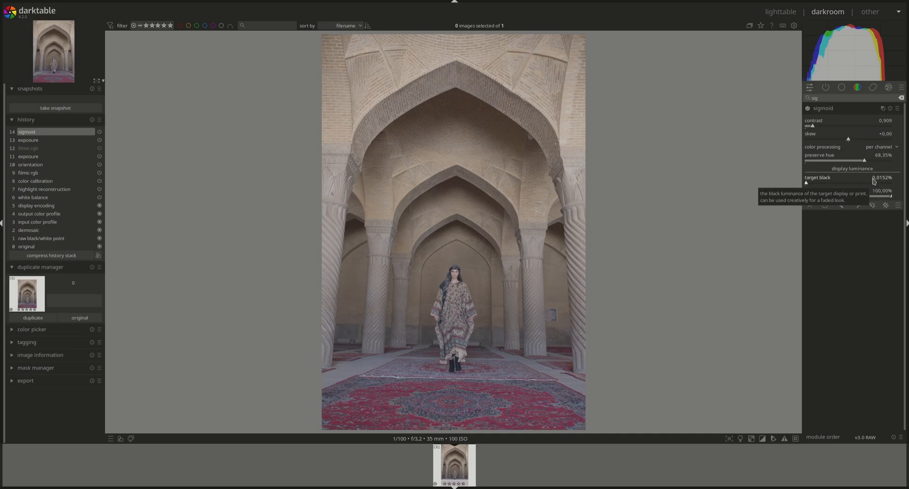
mouse_move(623, 221)
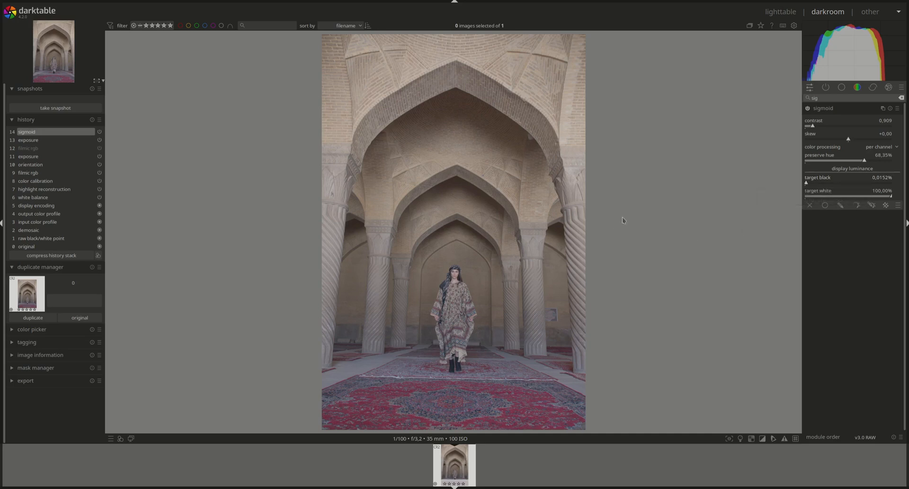
mouse_move(622, 219)
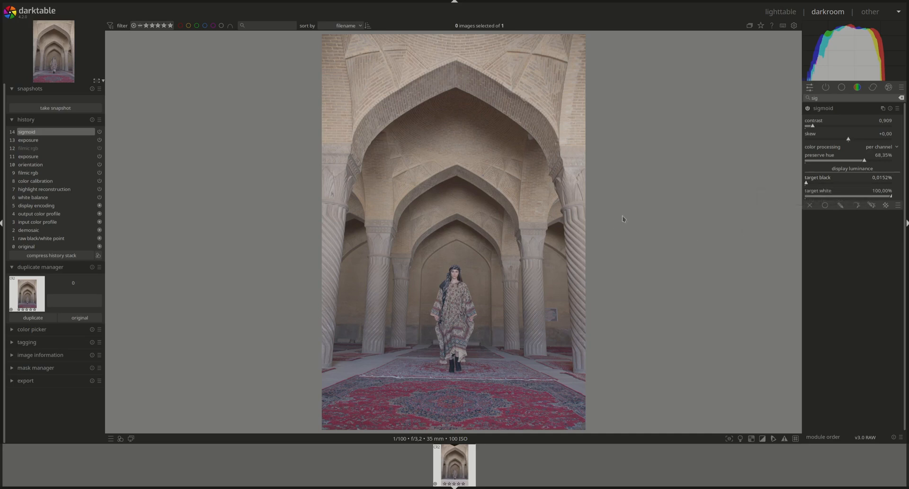